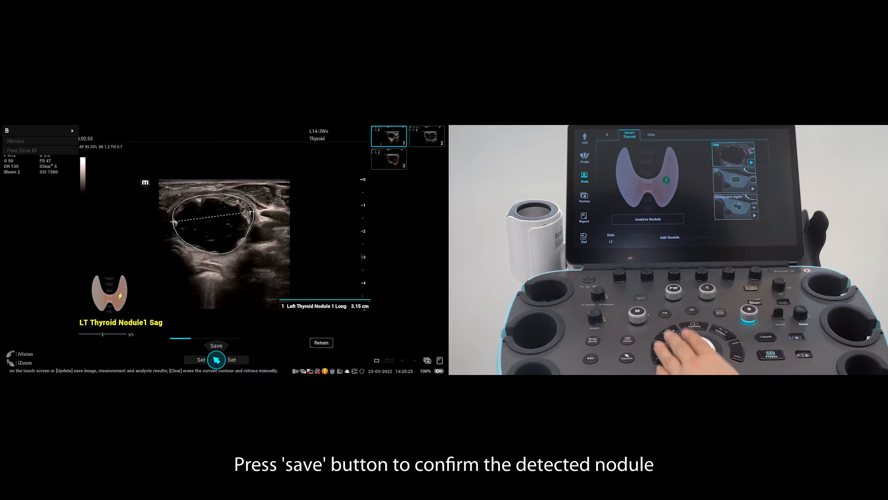
- Confirm the detected LT Thyroid Nodule1 Sag contour with its 3.15 cm long-axis measurement
click(216, 345)
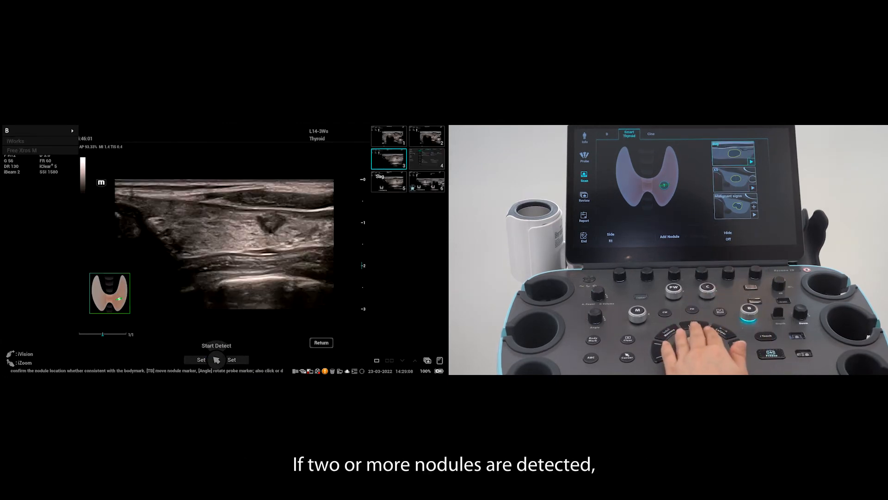
- Run automatic detection on RT Thyroid Nodule1 Sag and confirm the selected contour
click(217, 359)
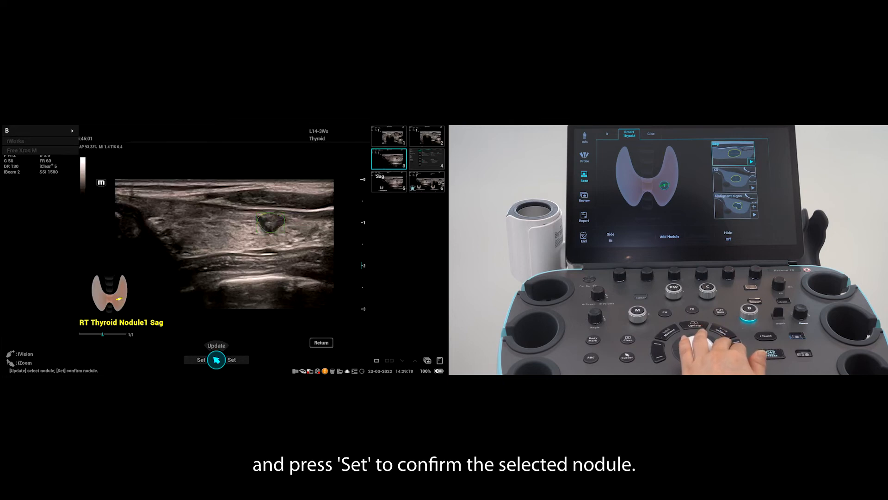
click(215, 359)
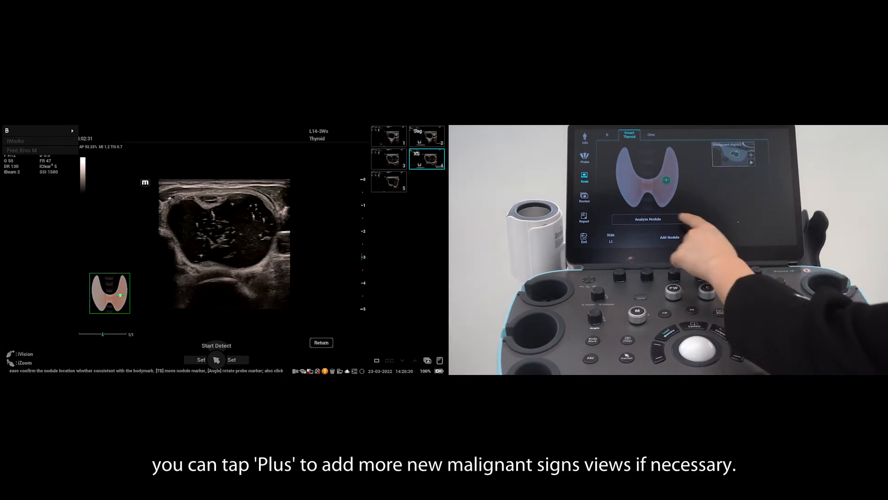
- Add a malignant-signs view and finish detection to show the dual Sag/XS layout with TI-RADS chart
click(750, 154)
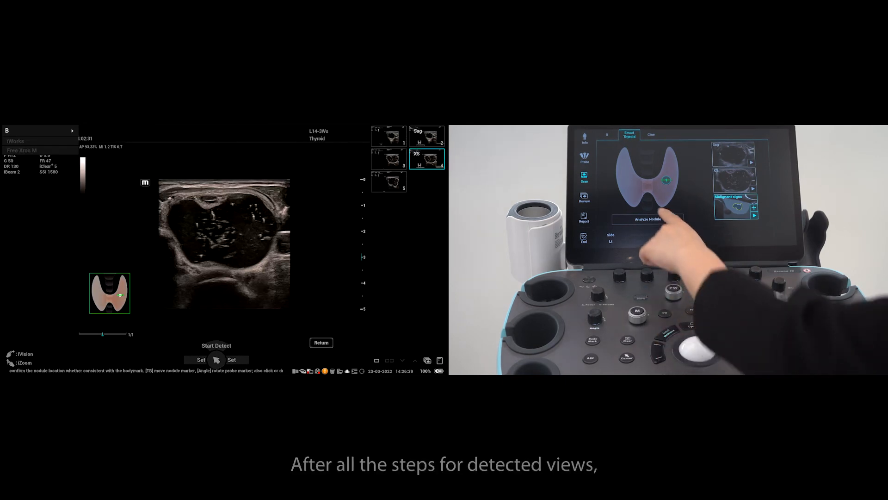
click(647, 218)
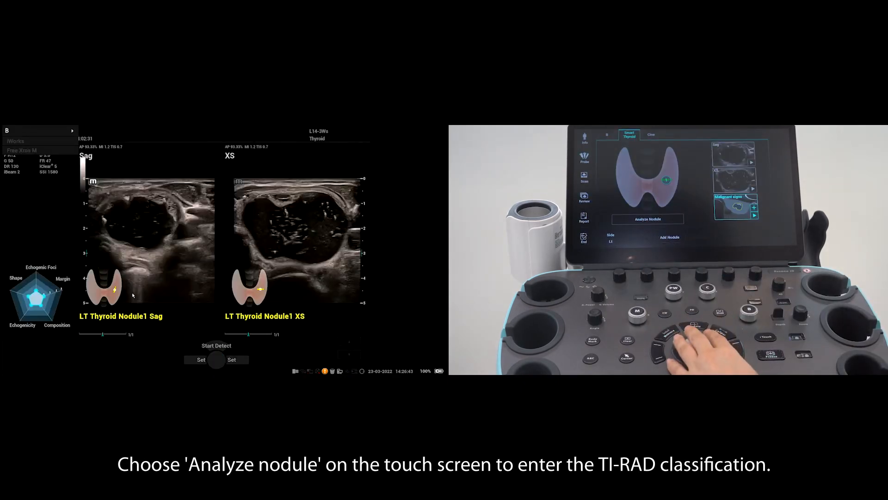
- Enter Analyze Nodule to show composition, echogenicity, shape, margin and echogenic foci choices
click(648, 219)
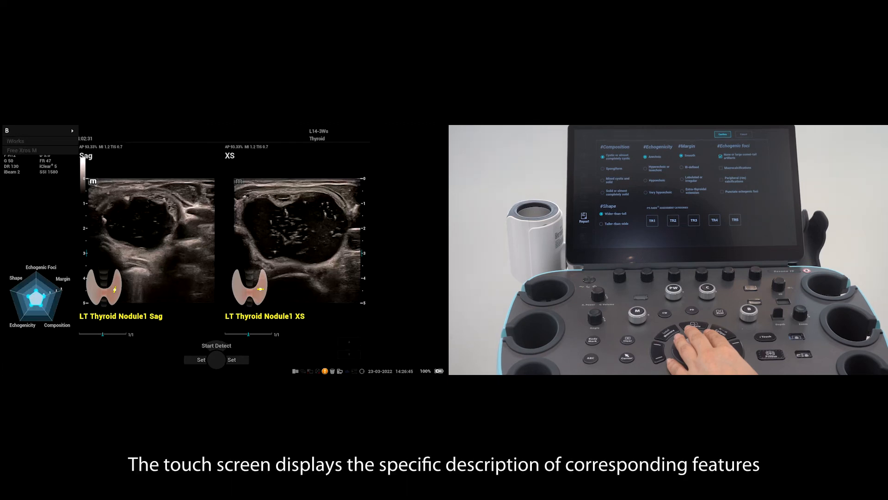
- Show the Thyroid report's 2D Measurements: length, AP, transverse and volume for right and left nodules
click(644, 166)
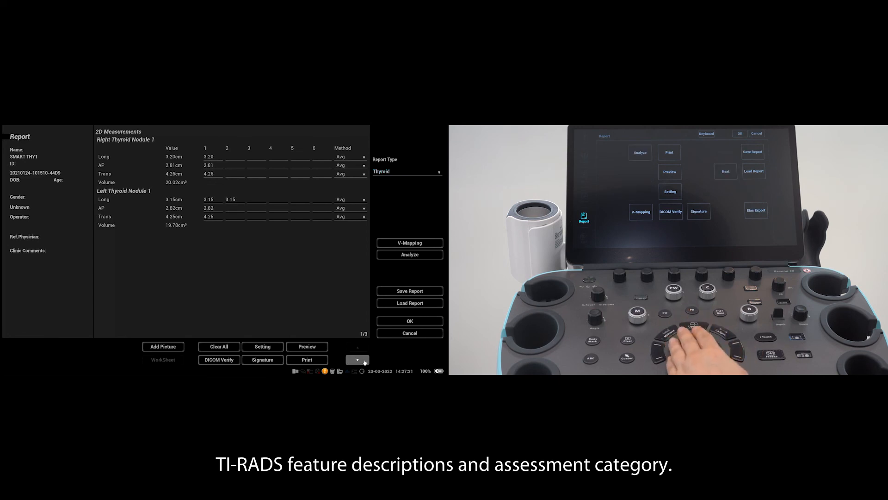
- Advance to report pages 2/3 and 3/3 for the nodule overview and feature descriptions, then enter the Comments box
click(357, 360)
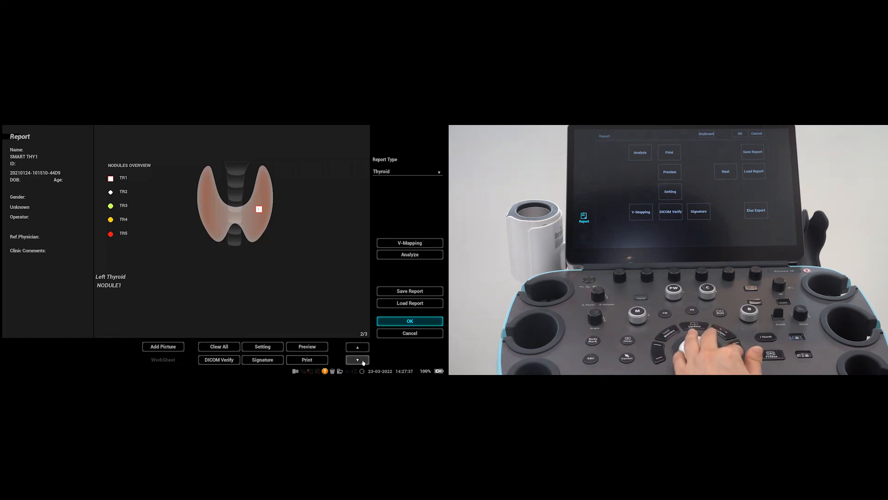
click(357, 359)
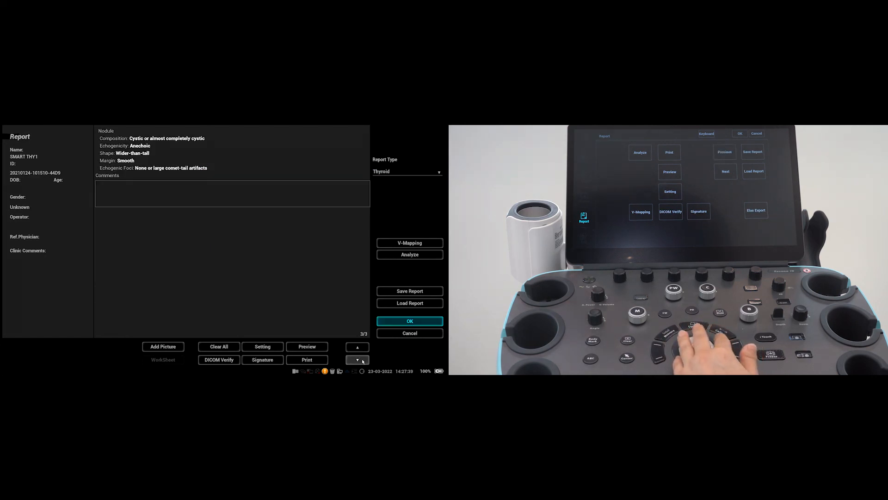
click(357, 359)
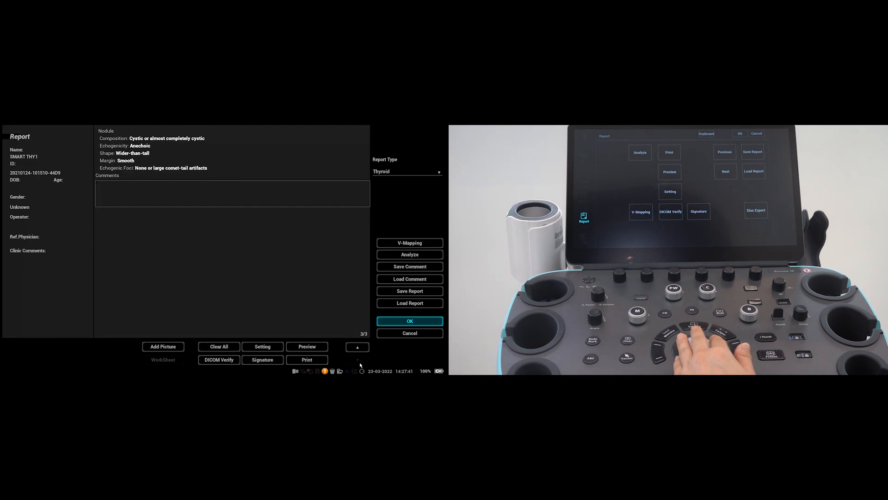